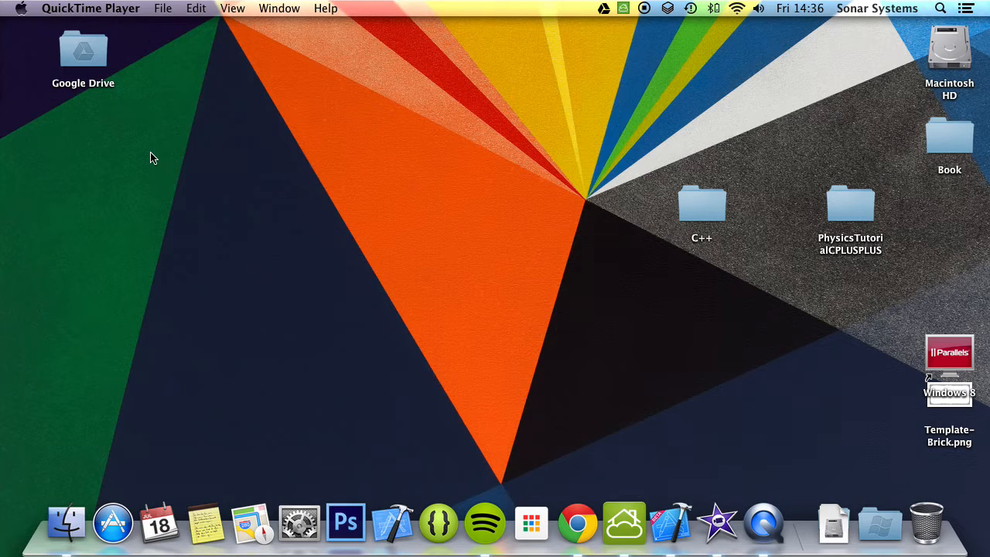
mouse_move(445, 262)
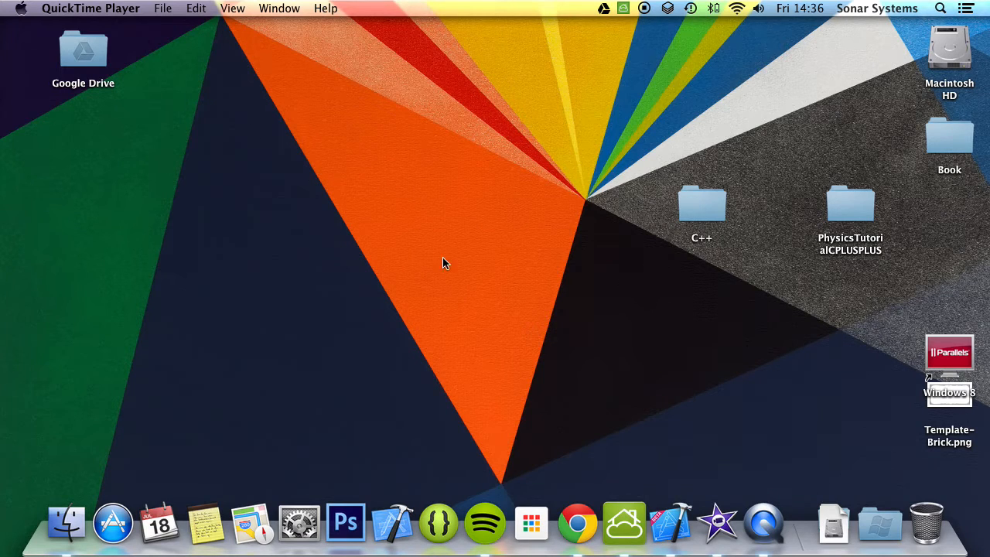
mouse_move(715, 219)
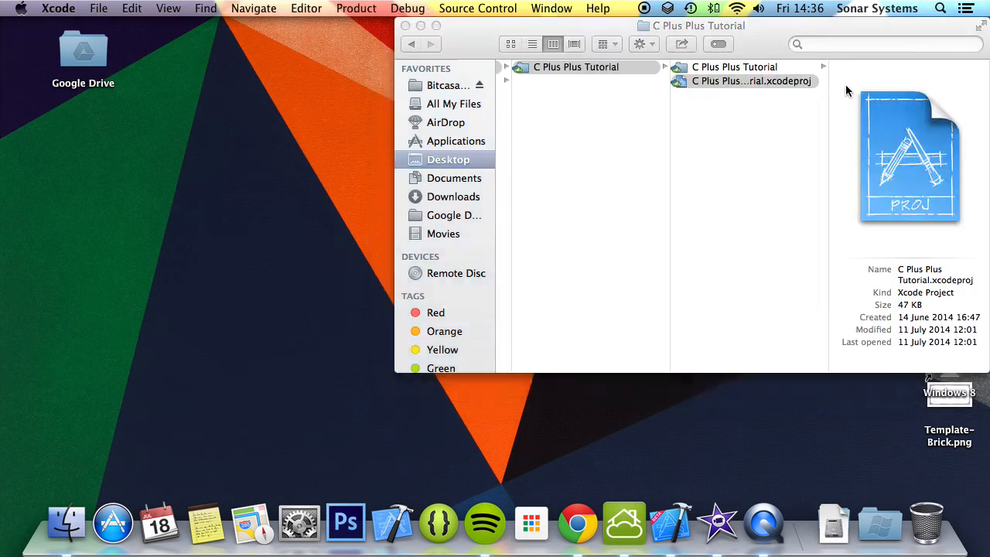
Step: Open the C Plus Plus Tutorial Xcode project from Finder so main.cpp shows
double_click(751, 80)
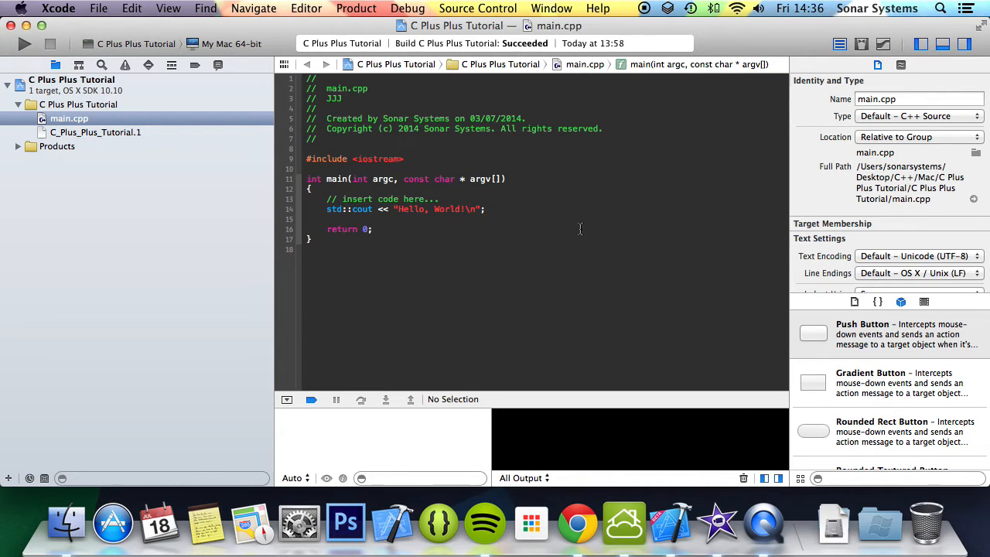
click(371, 229)
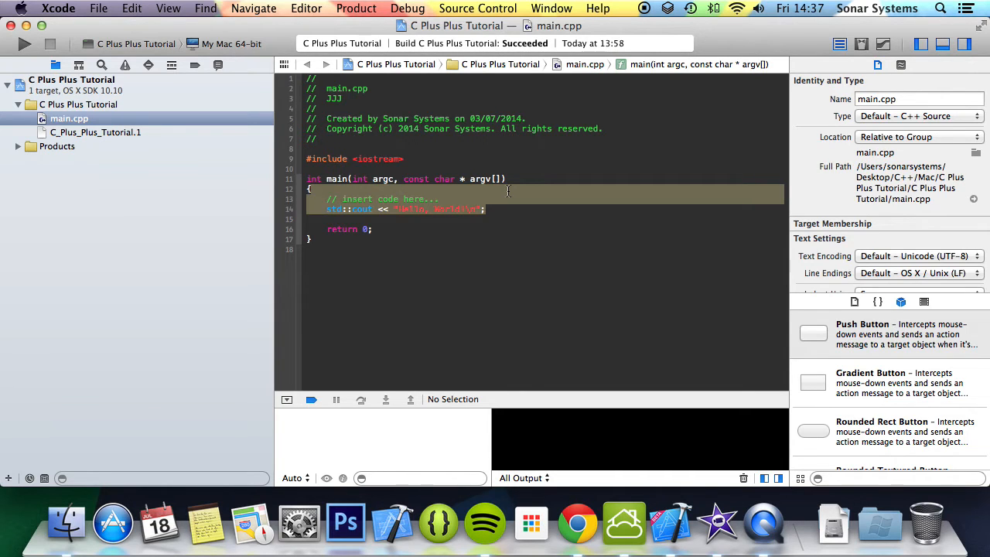
Step: Remove the Hello World output lines and add '#ifned __cplusplus' above main
key(delete)
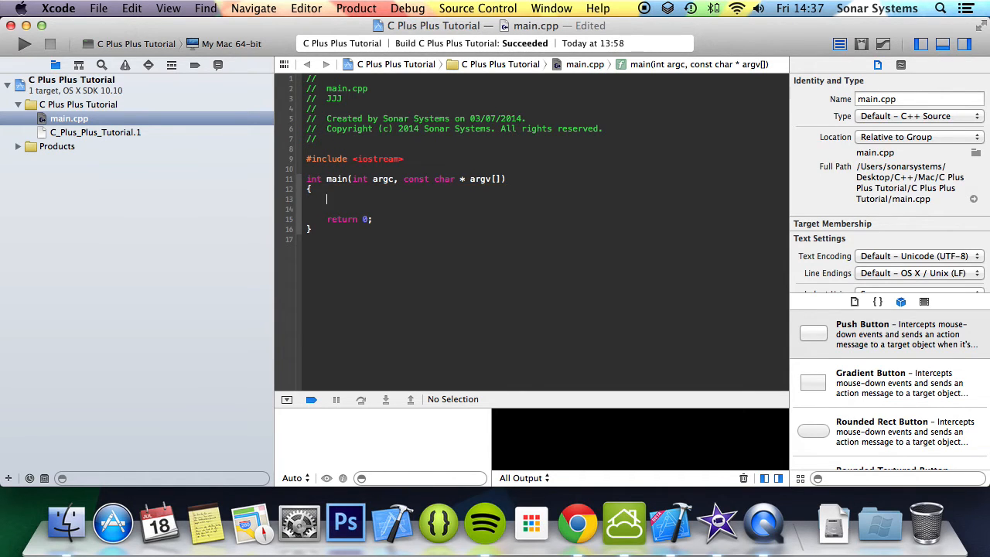
key(Backspace)
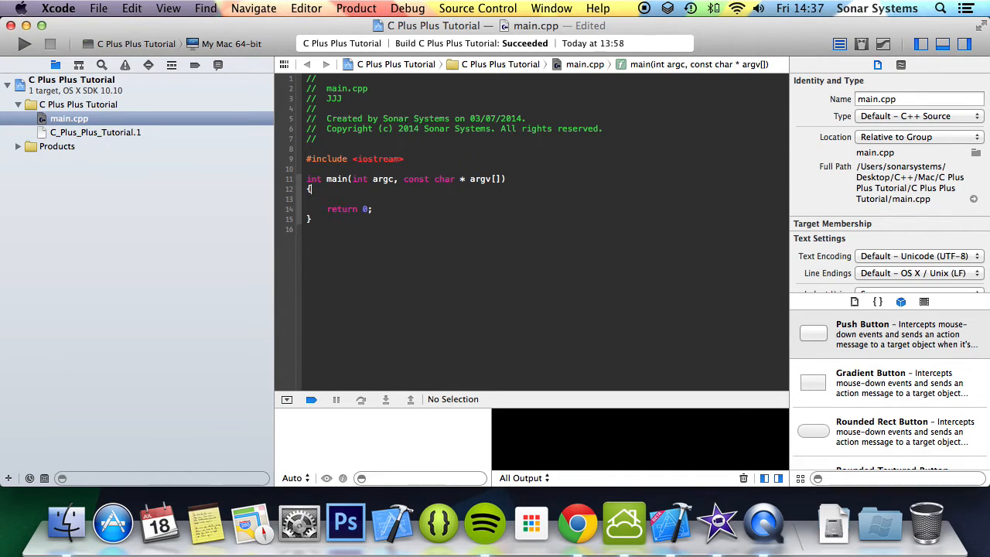
key(Return)
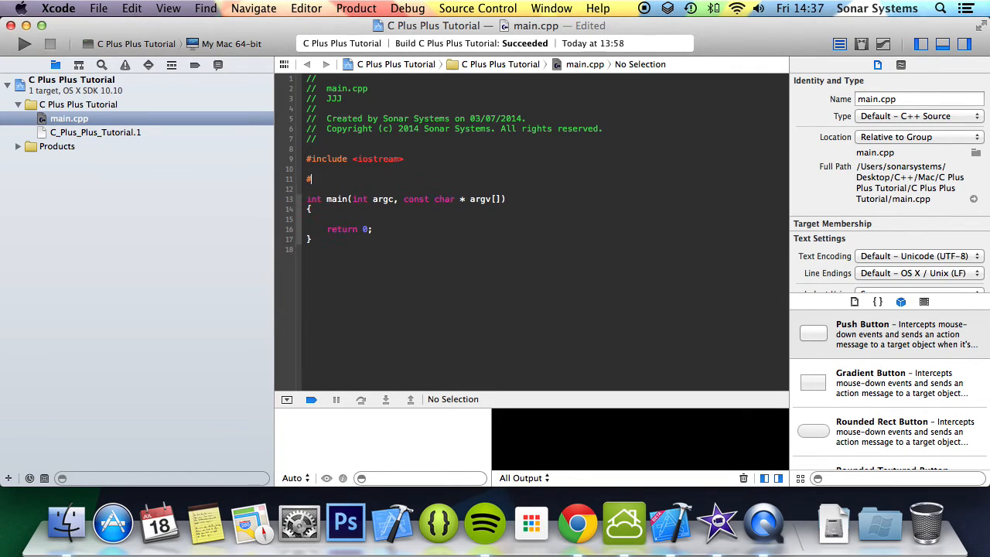
text(ifned)
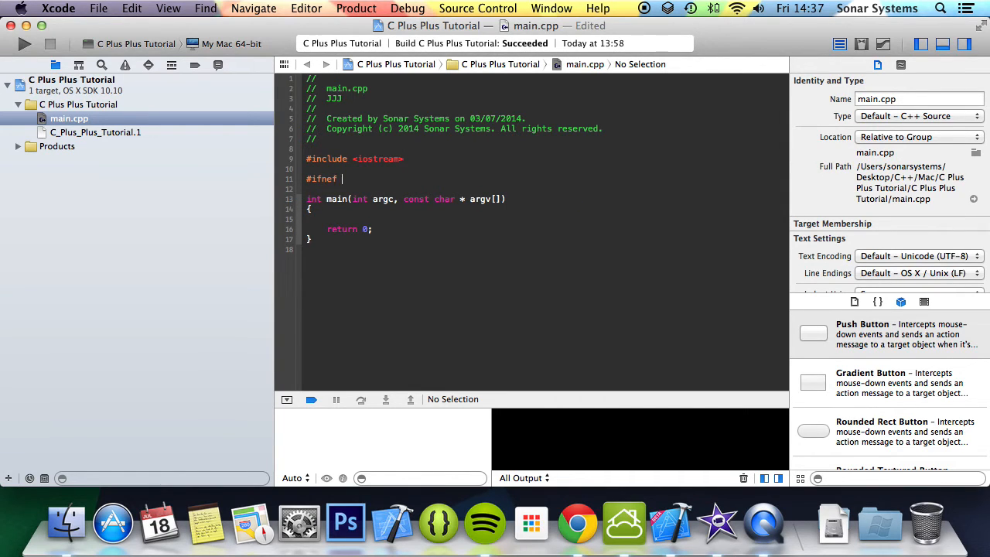
text(__)
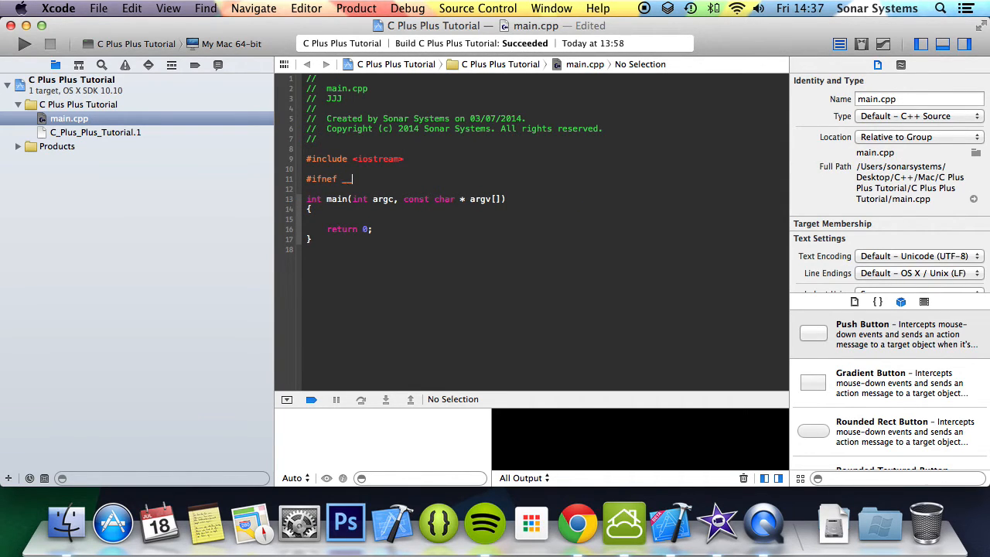
text(_cpl)
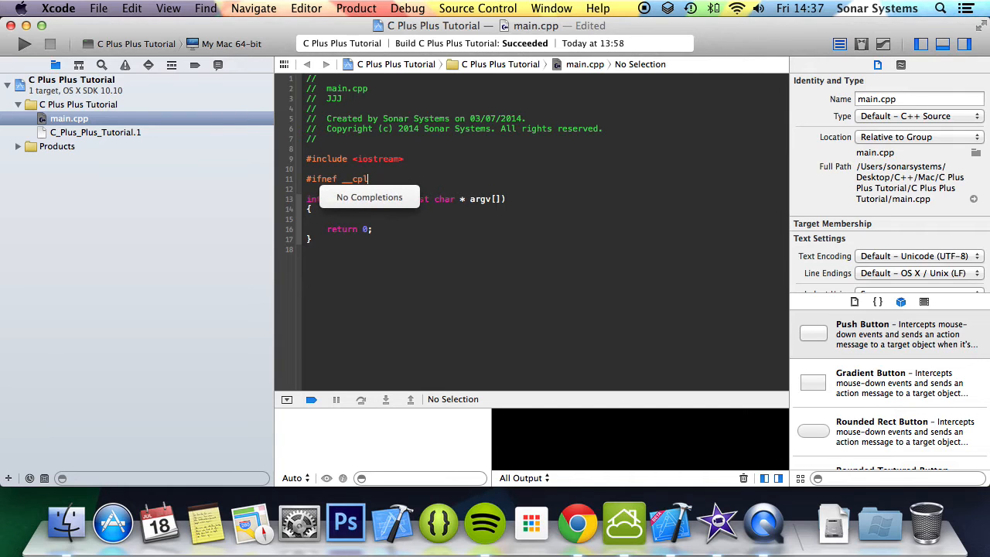
text(us)
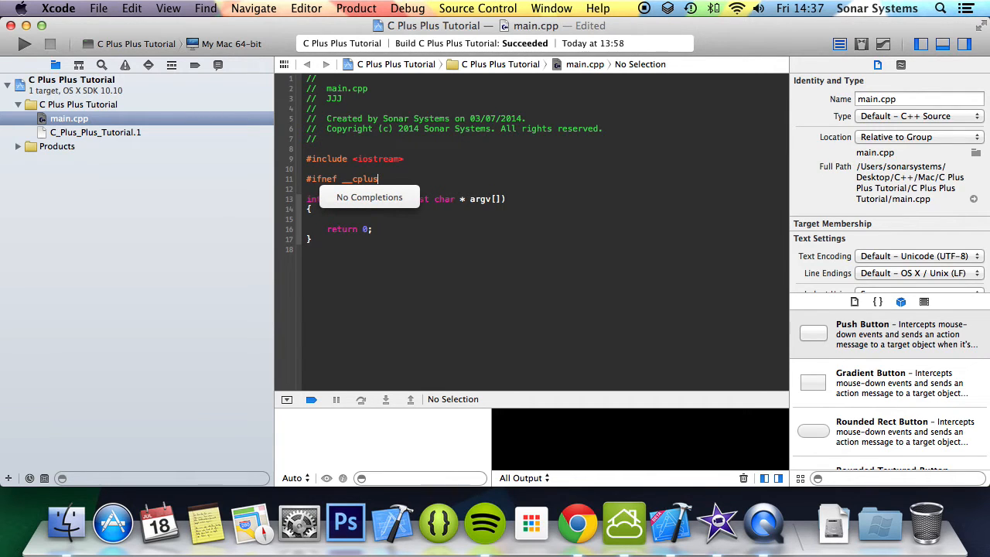
text(plus)
text(#error)
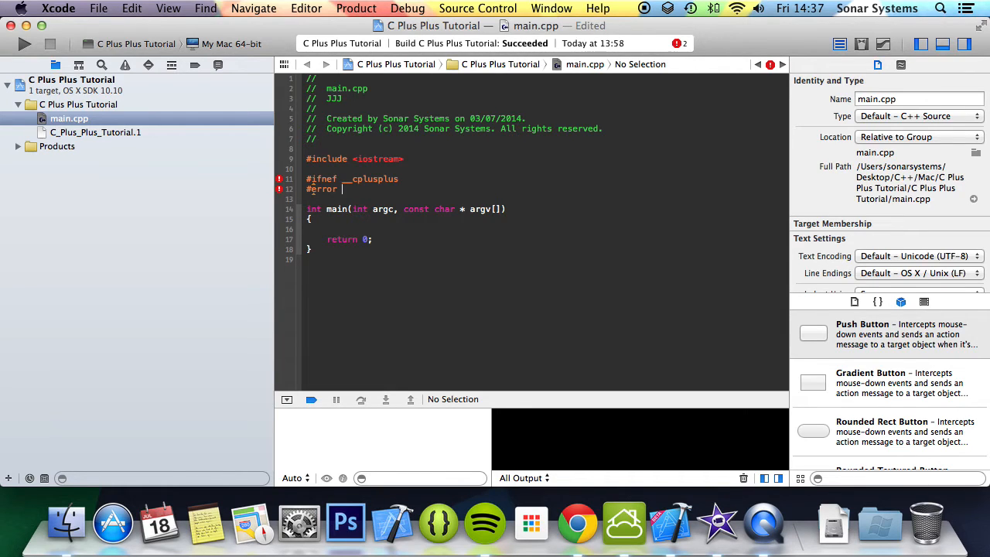
Step: Add '#error No C++ compiler detected' and '#endif', then build to test the check
text(No C++)
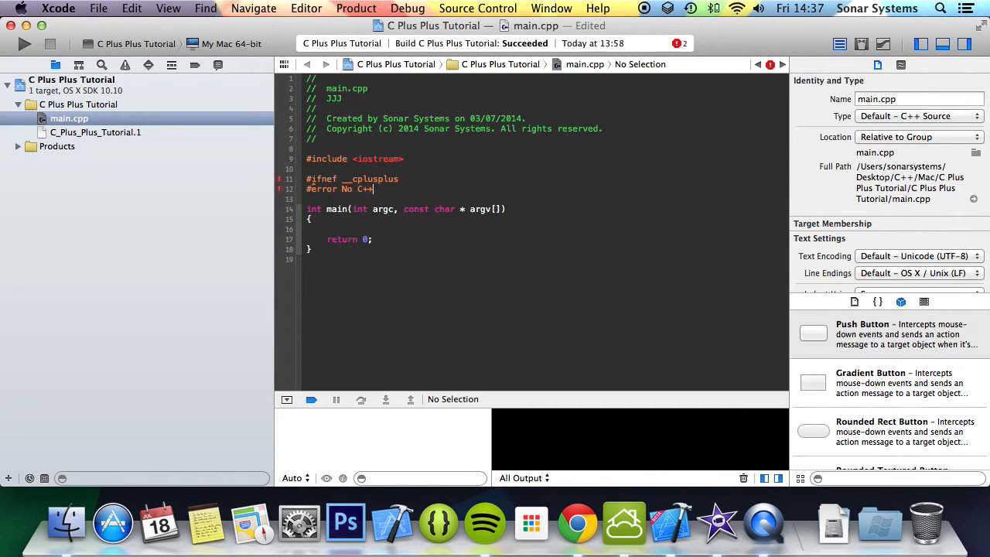
text(compiler detected)
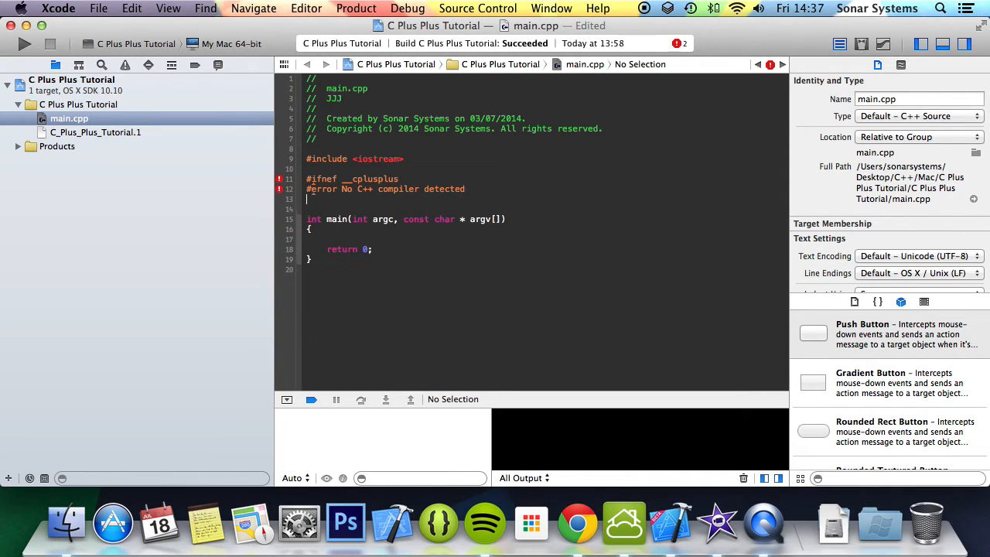
text(#endif)
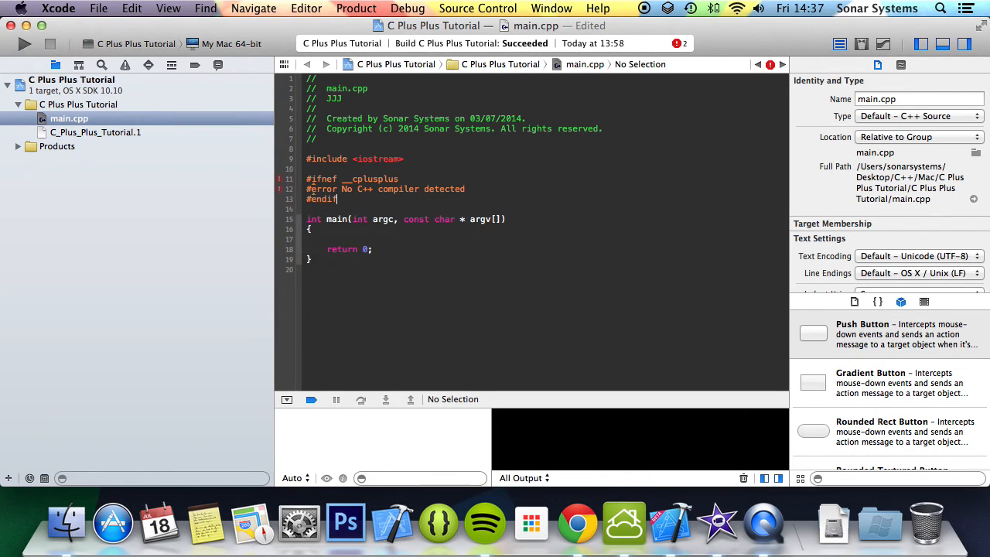
click(24, 43)
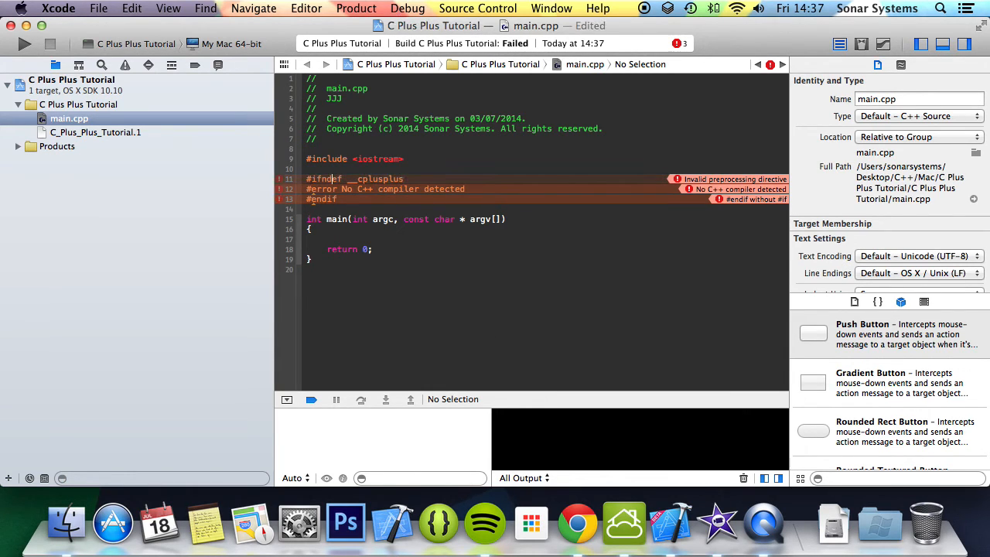
Step: Correct the misspelled ifned directive to ifndef so the project builds
click(24, 43)
text(#undef C)
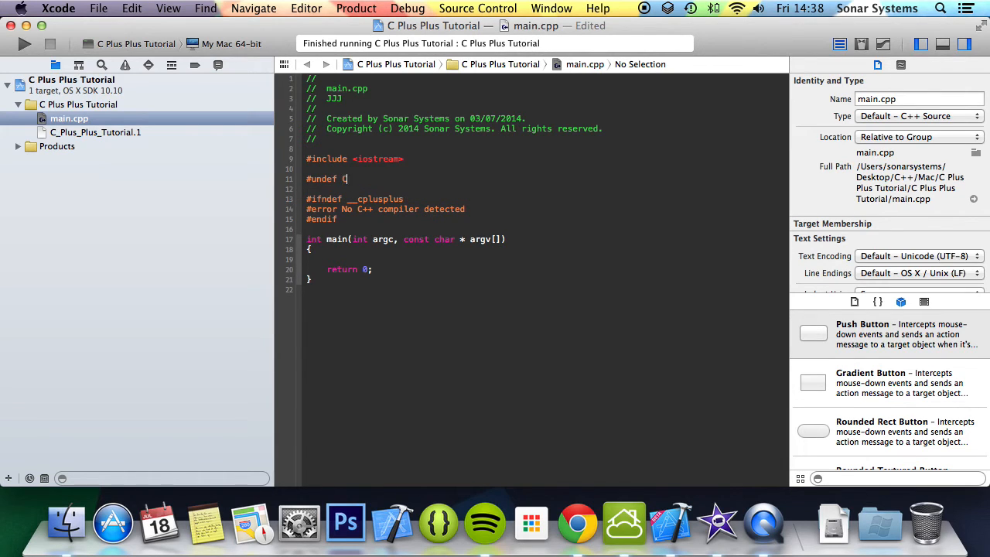
Step: Complete '#undef __cplusplus' to trigger the error, then select the undef line for removal
text(__cplusplus)
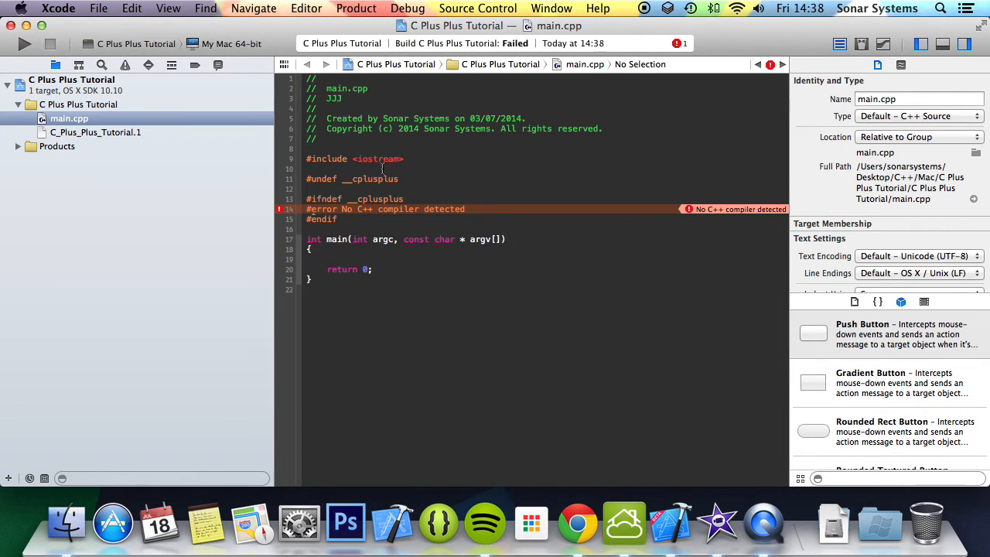
double_click(371, 179)
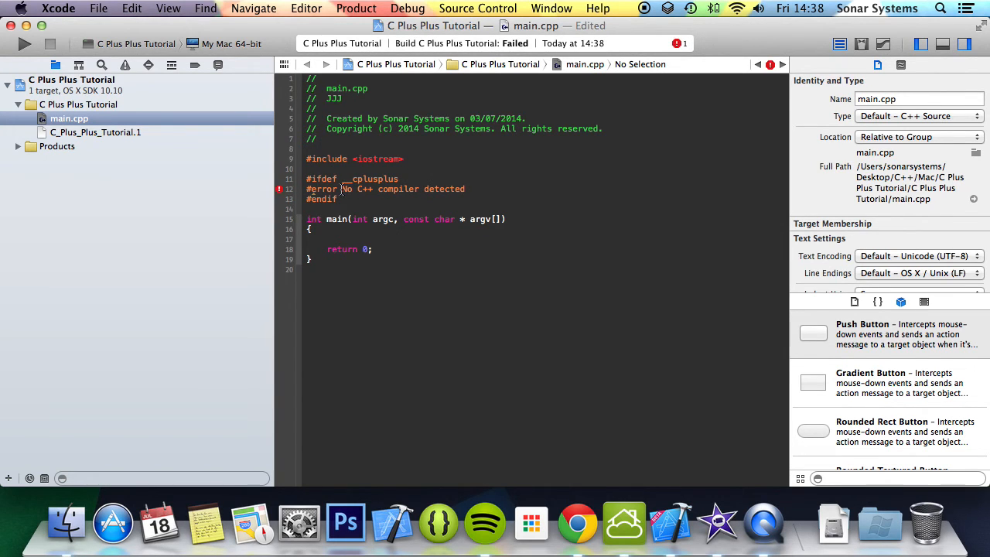
Step: Edit the error text, then restore 'No C++ compiler detected' and build successfully
double_click(402, 189)
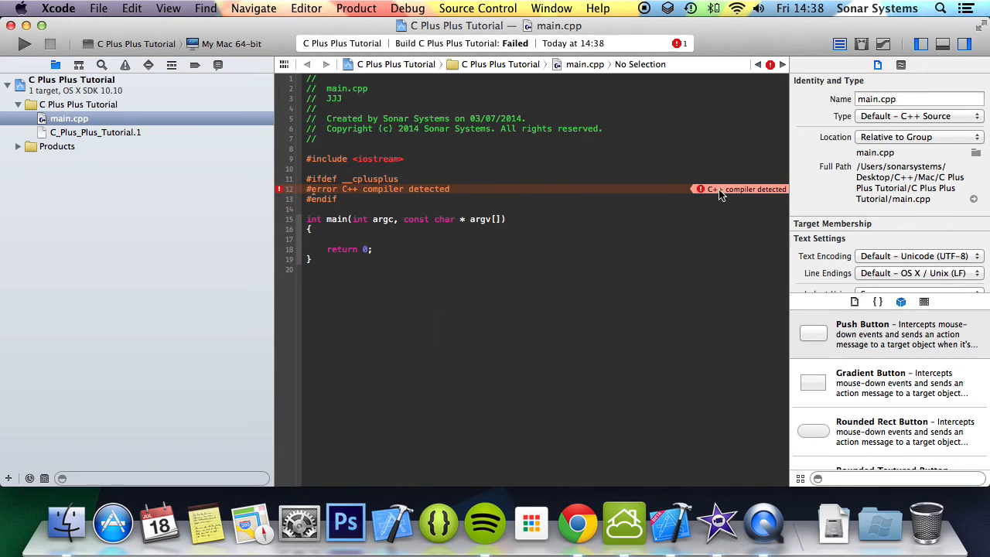
mouse_move(300, 281)
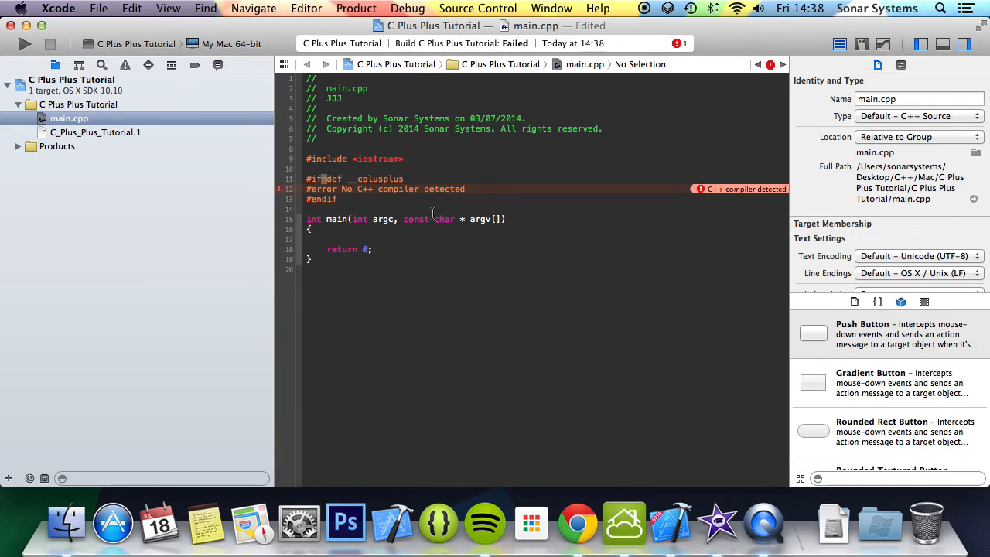
click(25, 43)
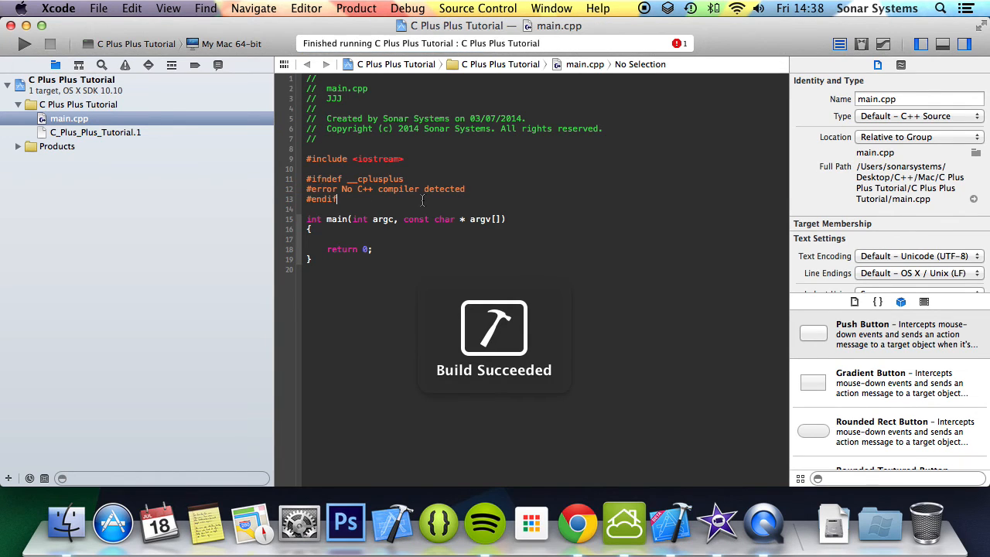